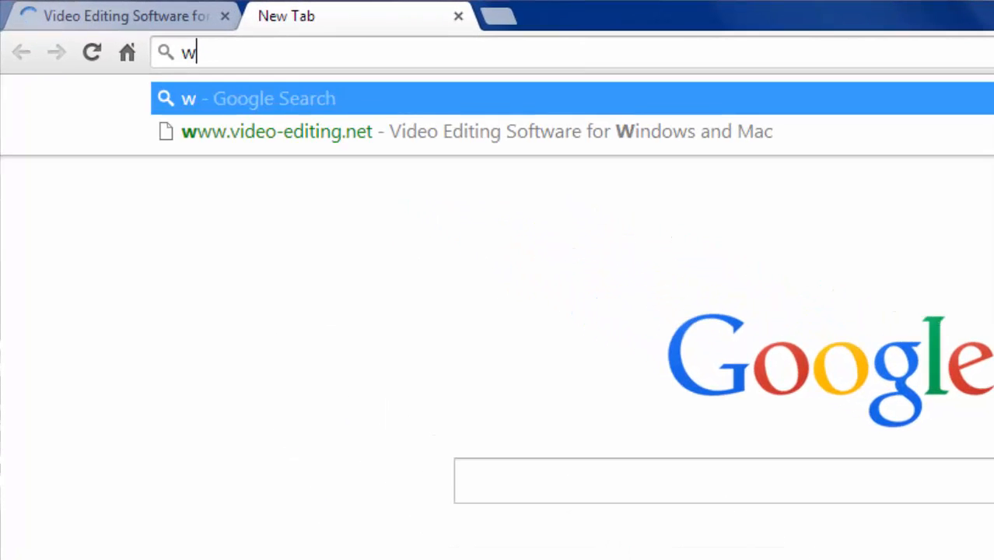
text(ww.video-editing.net)
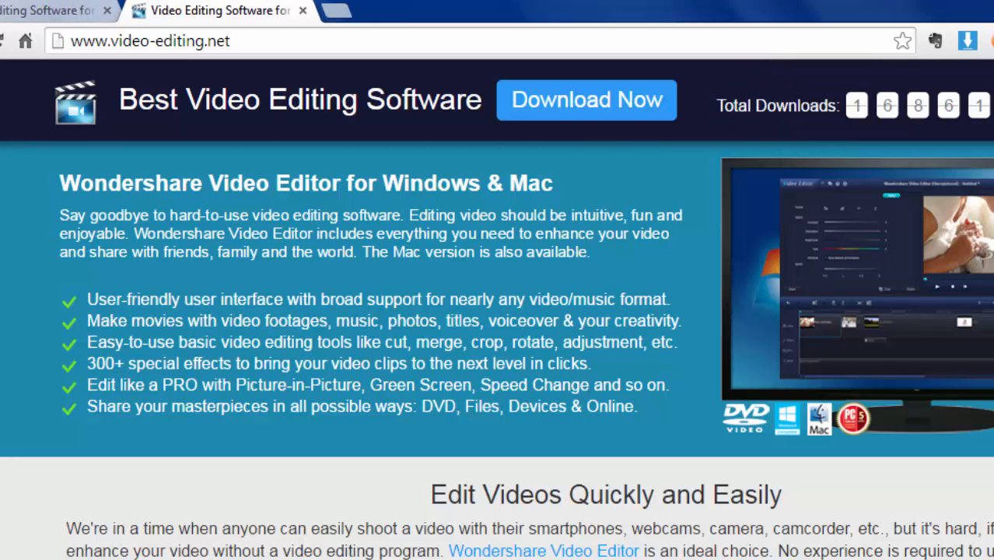
click(587, 99)
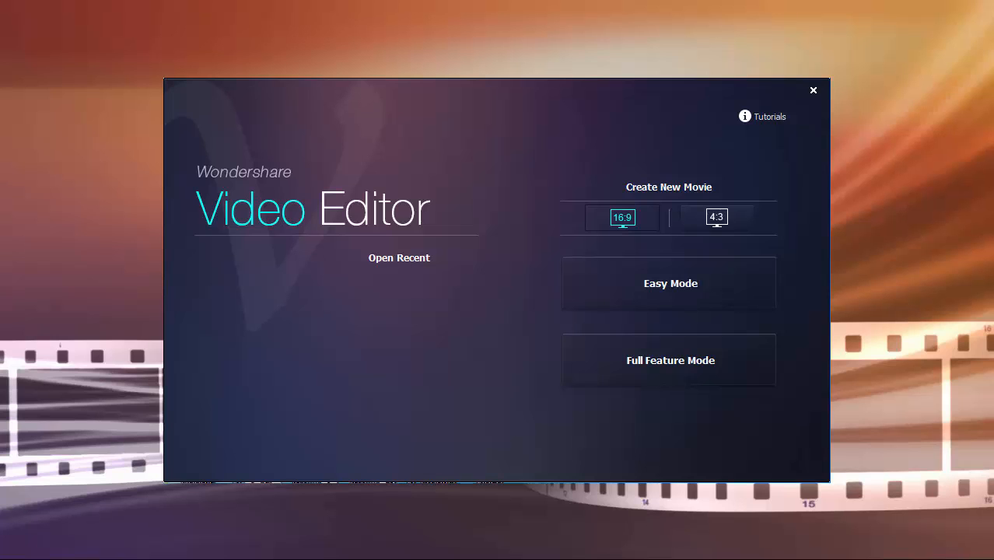
Step: Begin a new 16:9 movie in Full Feature Mode
click(669, 361)
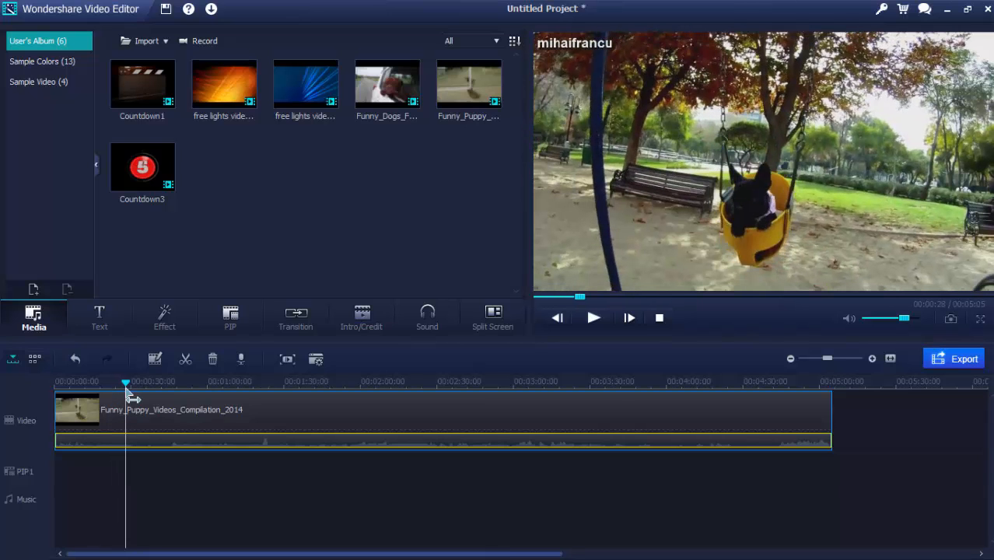
Step: Split the puppy clip near 0:00:30 and delete the short first piece
drag(126, 381, 120, 381)
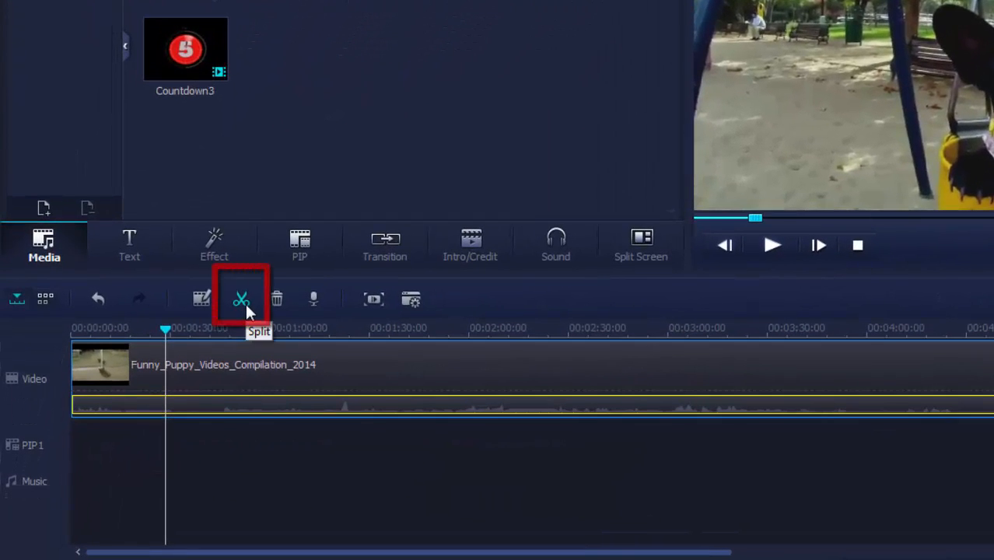
click(240, 299)
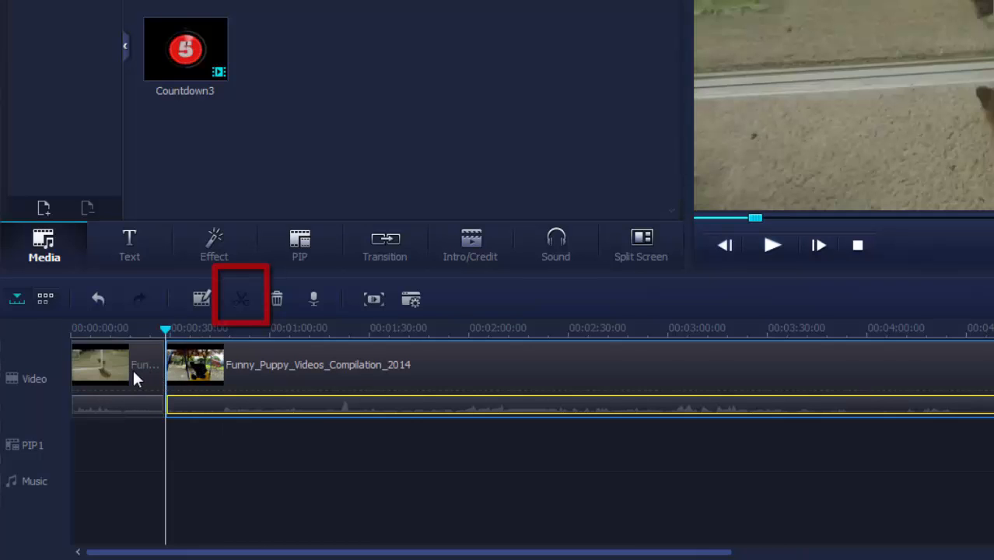
right_click(101, 378)
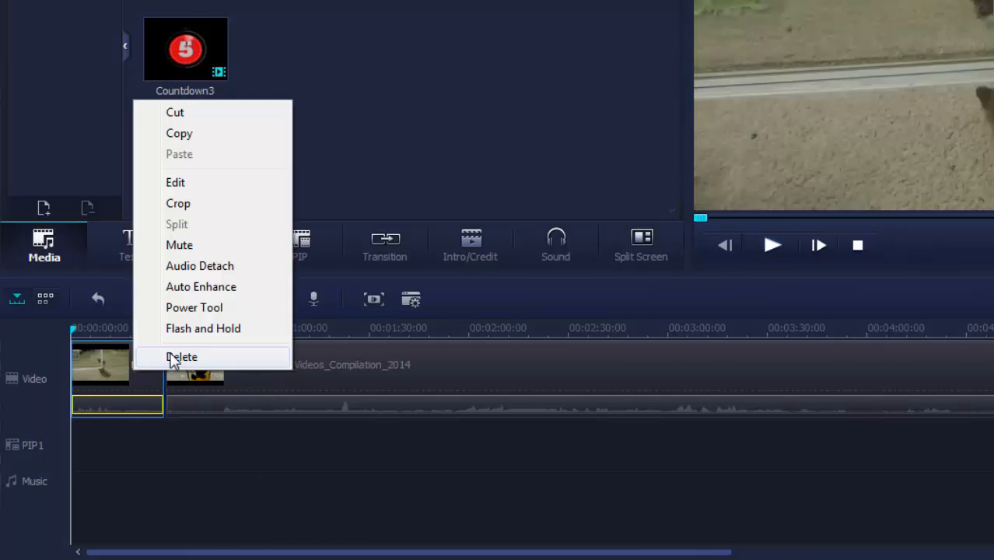
click(181, 357)
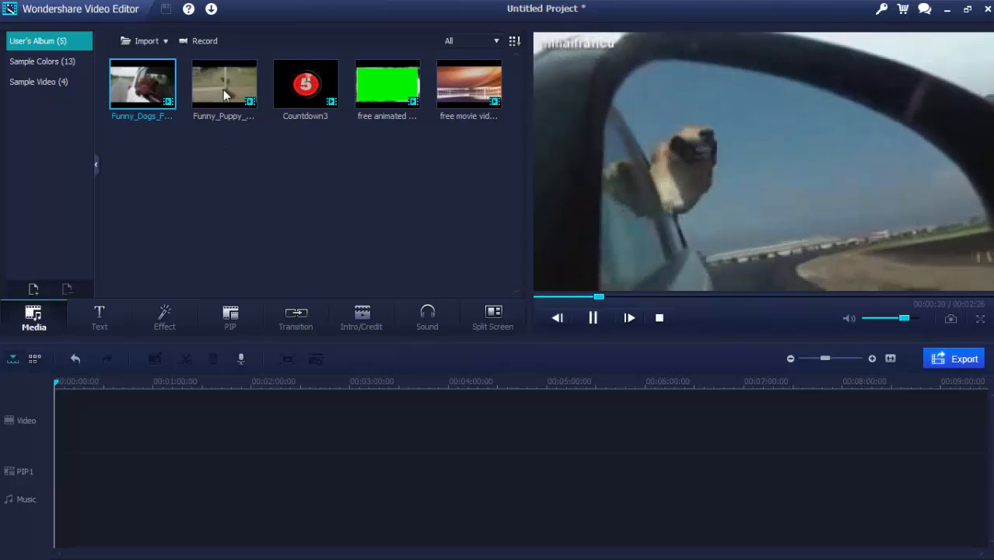
Step: Put Funny_Puppy_Videos_Compilation_2014 on the video track followed by the Funny_Dogs clip
drag(224, 84, 303, 420)
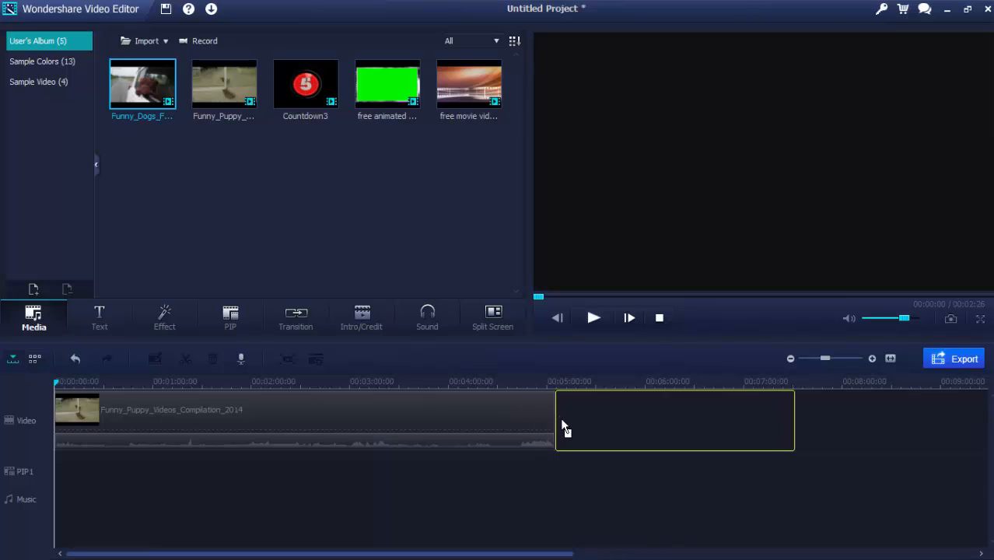
drag(143, 84, 675, 420)
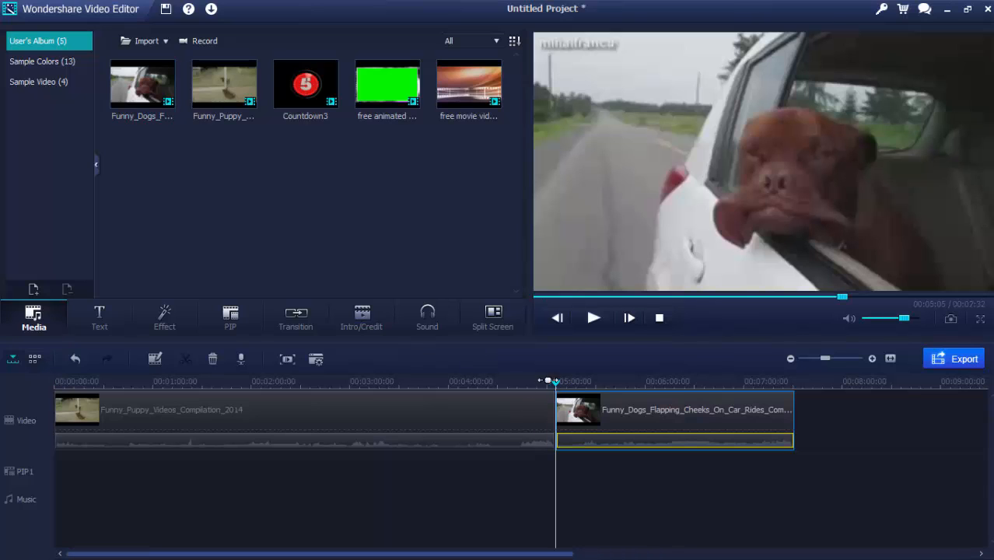
click(295, 317)
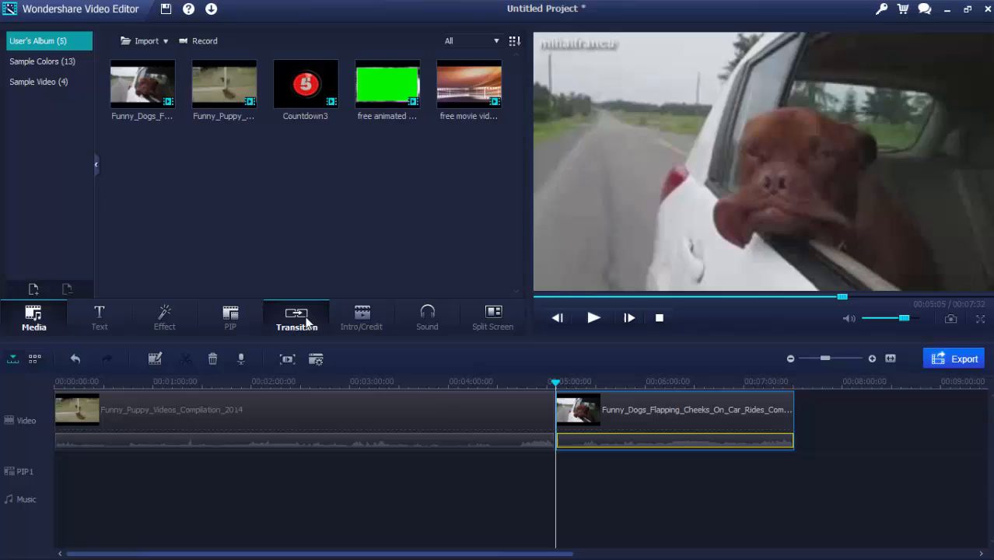
Step: Apply the Blind transition at the clip junction and preview the result
click(295, 317)
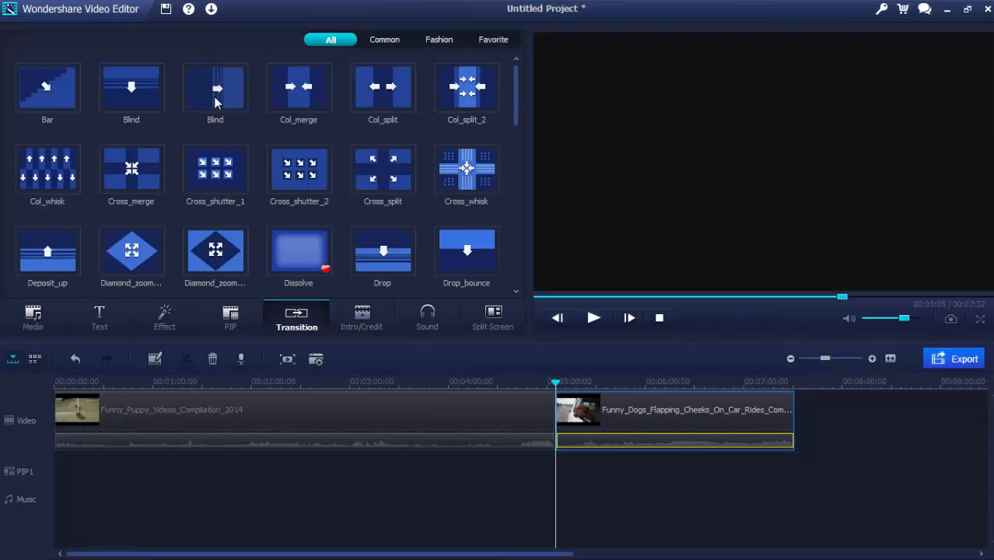
click(215, 87)
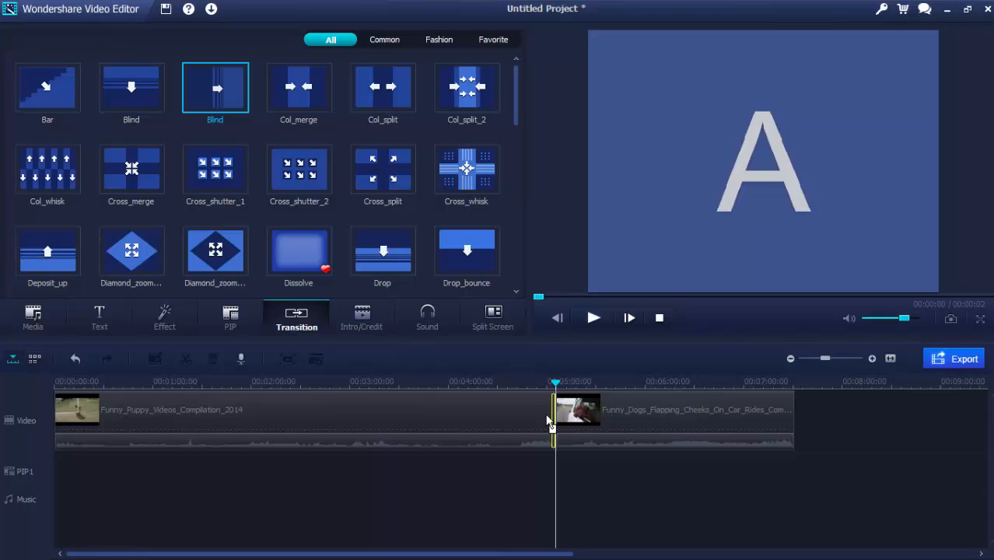
click(593, 317)
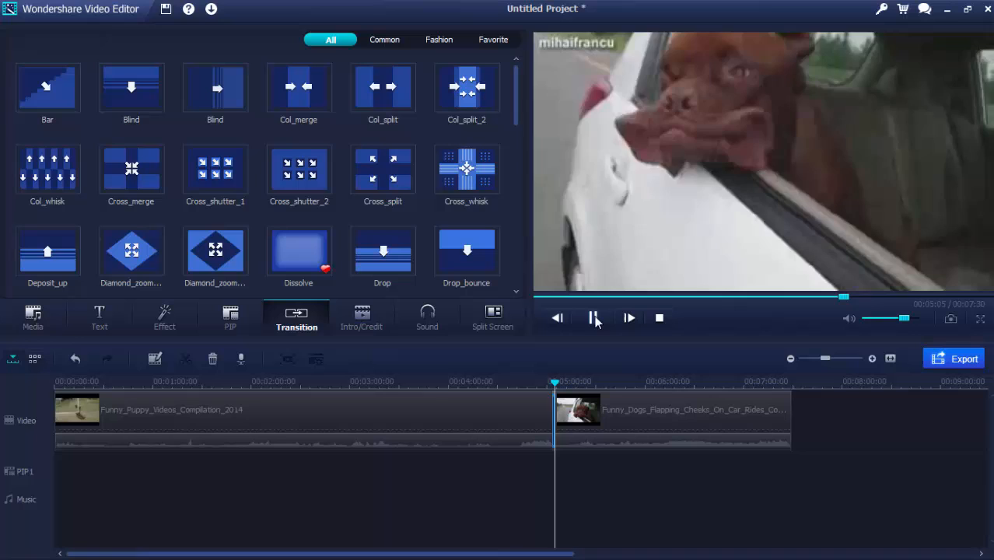
right_click(299, 168)
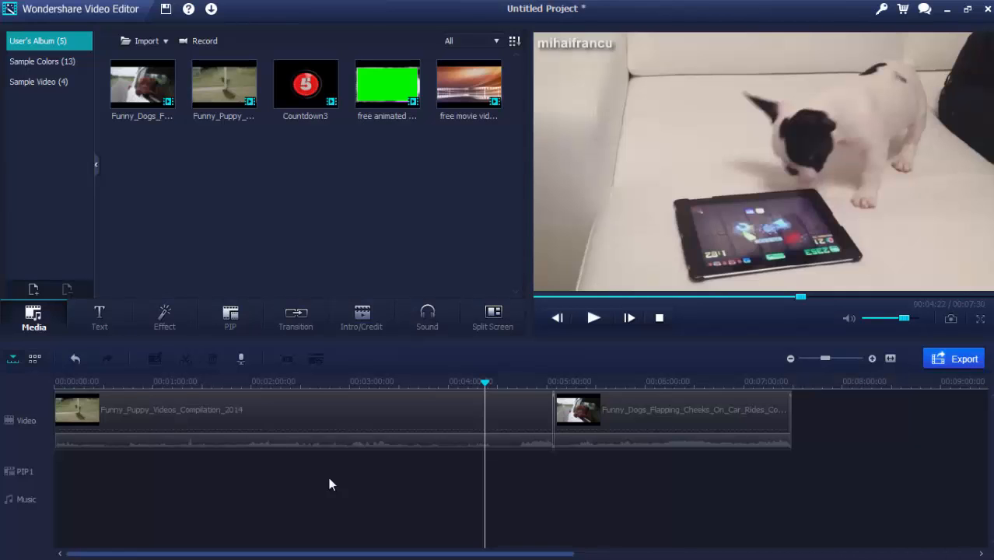
right_click(304, 417)
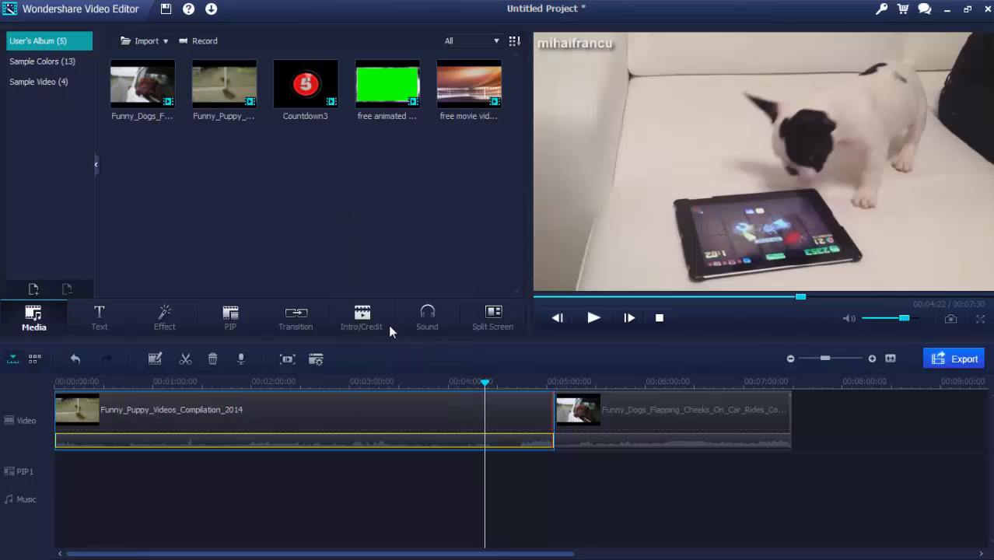
mouse_move(373, 407)
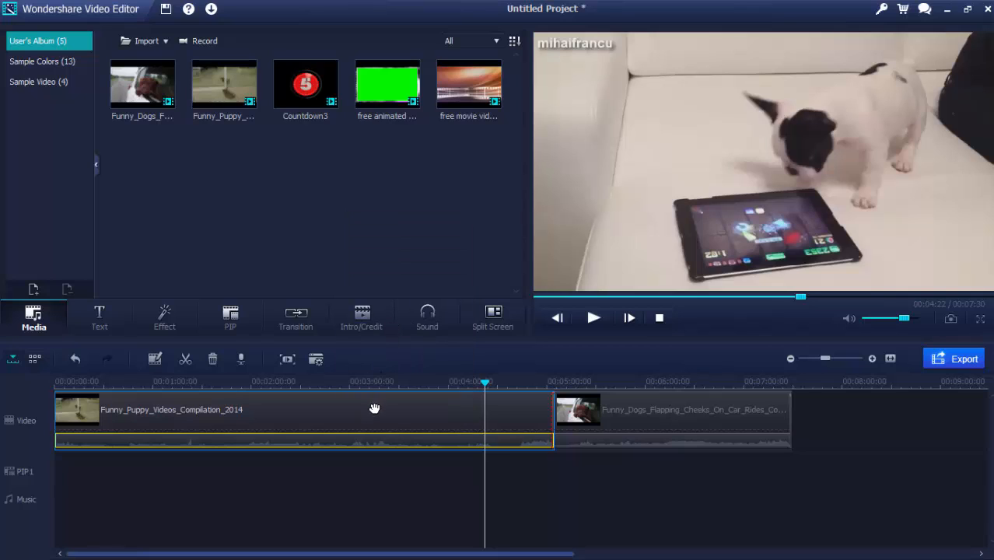
right_click(373, 407)
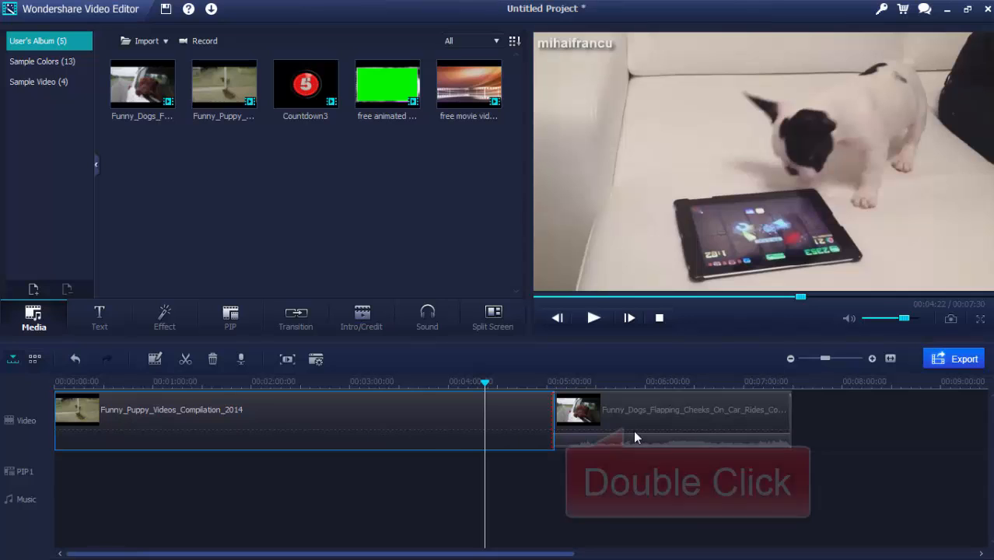
Step: Look into the dogs car-ride clip's audio settings and return to the library
double_click(663, 409)
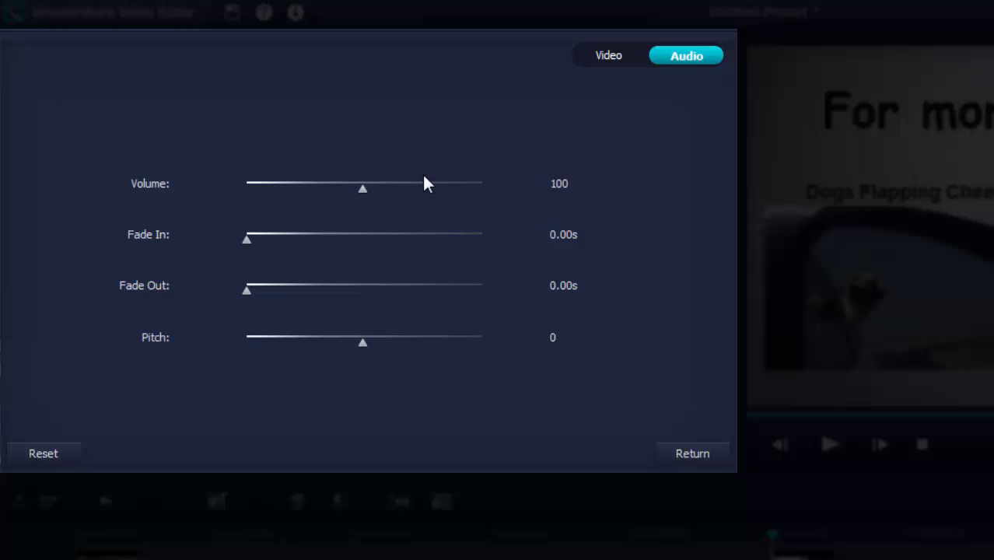
mouse_move(252, 243)
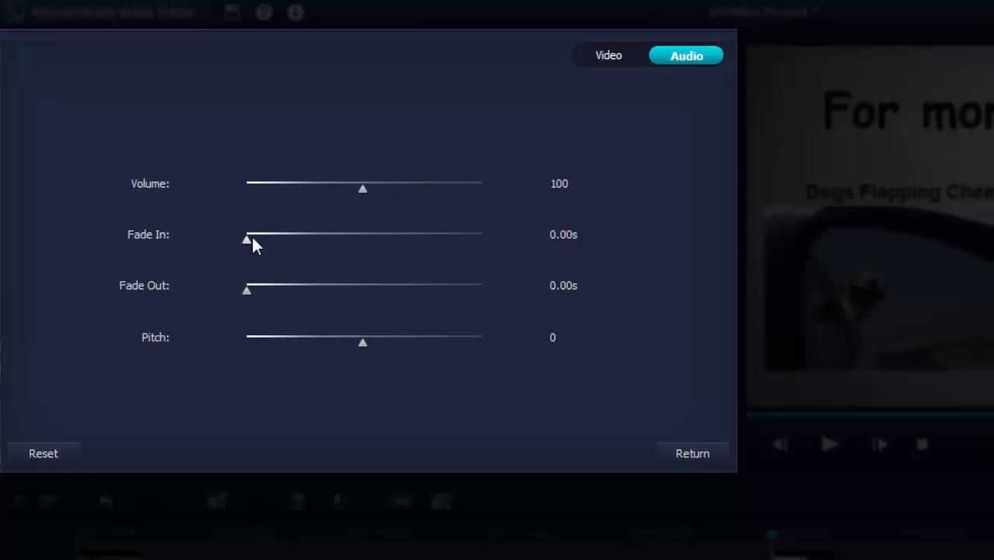
mouse_move(252, 344)
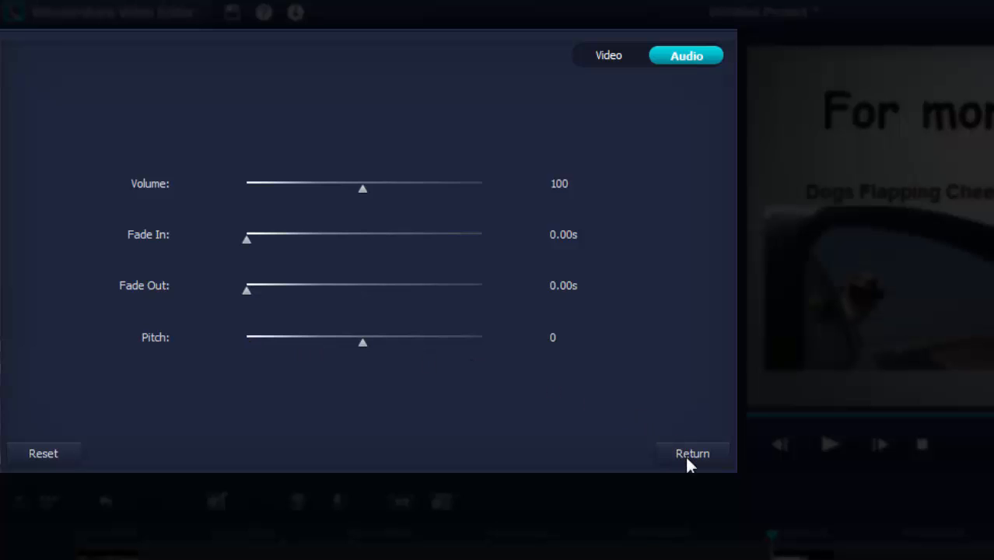
click(693, 454)
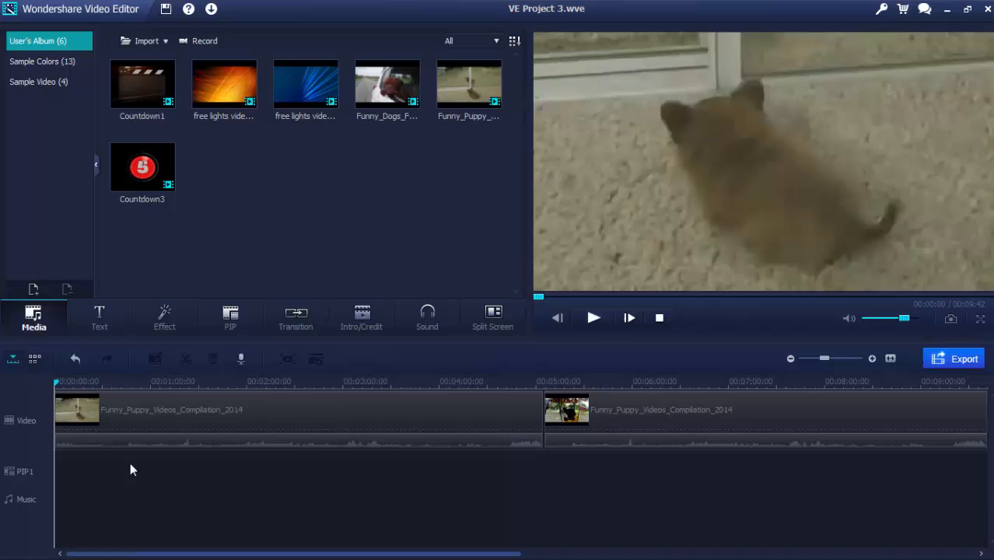
Step: Browse the text titles and video effects, adding a sparkle effect and previewing it
click(99, 318)
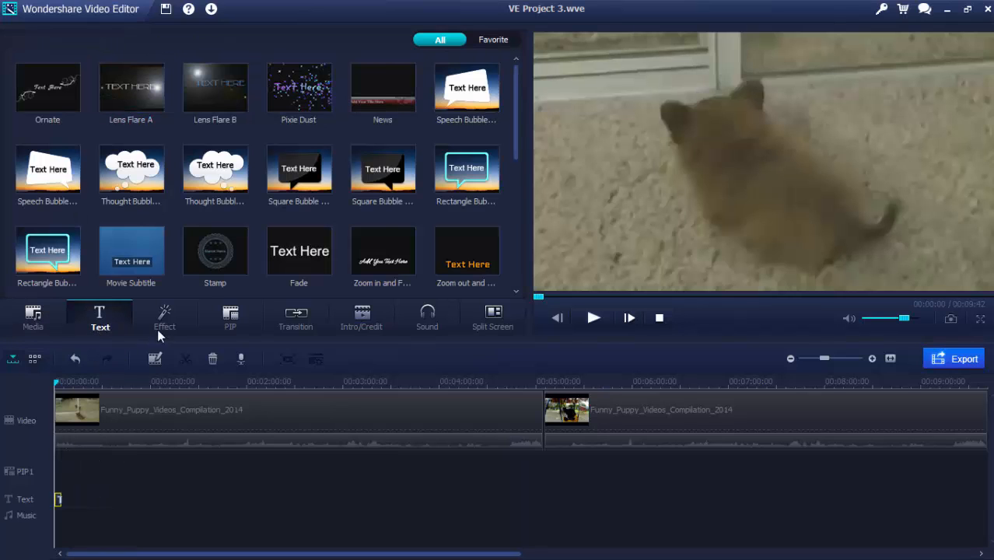
click(165, 316)
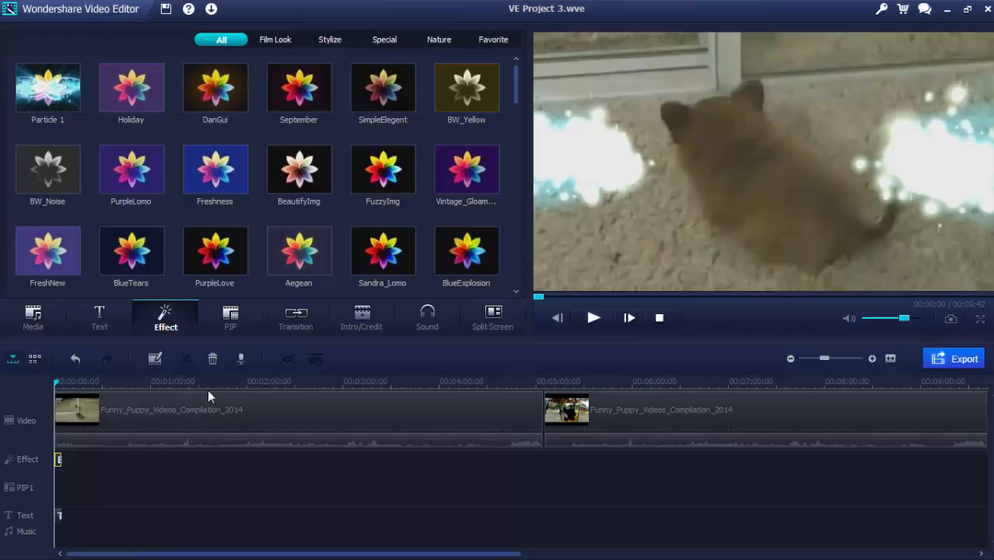
mouse_move(594, 333)
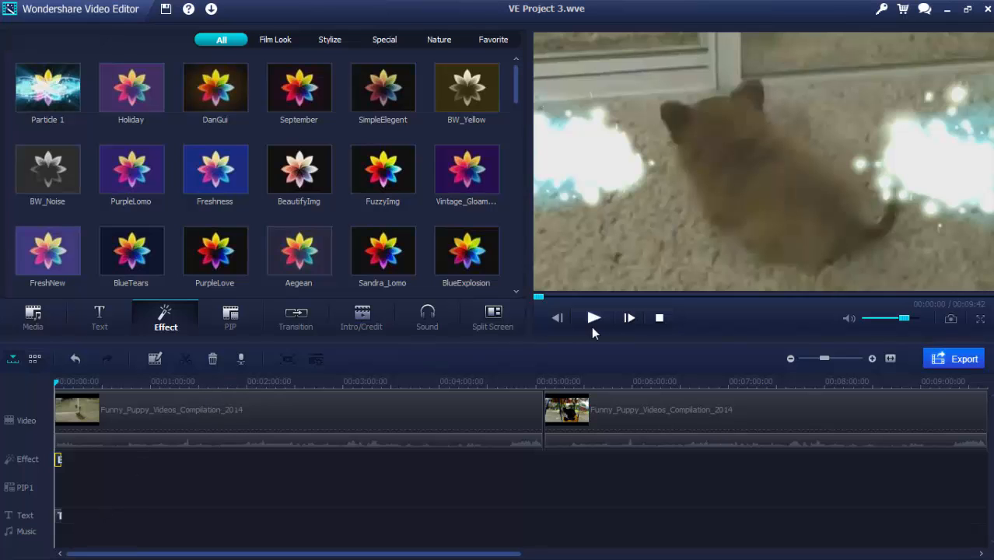
click(595, 317)
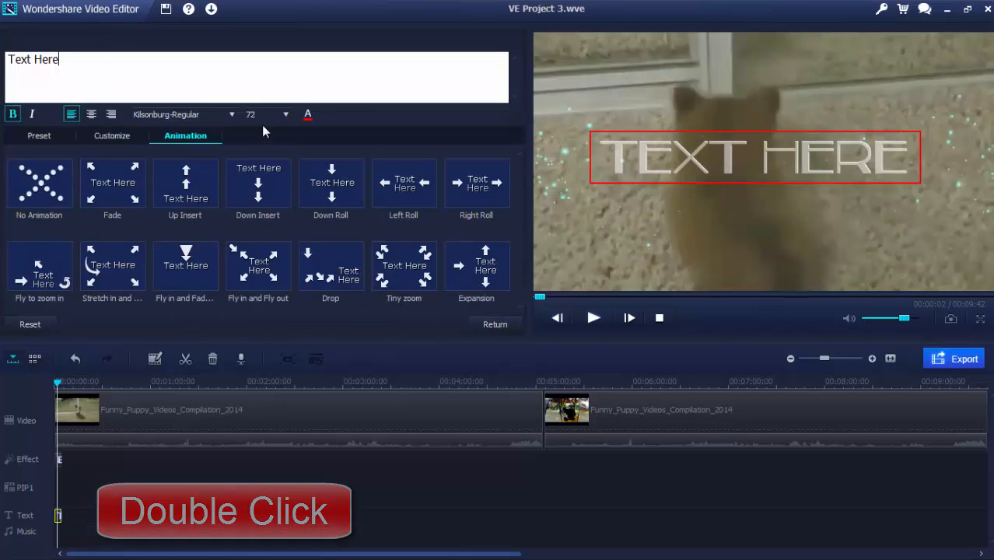
Step: Set the title font size to 32 and pick a new text colour
click(288, 115)
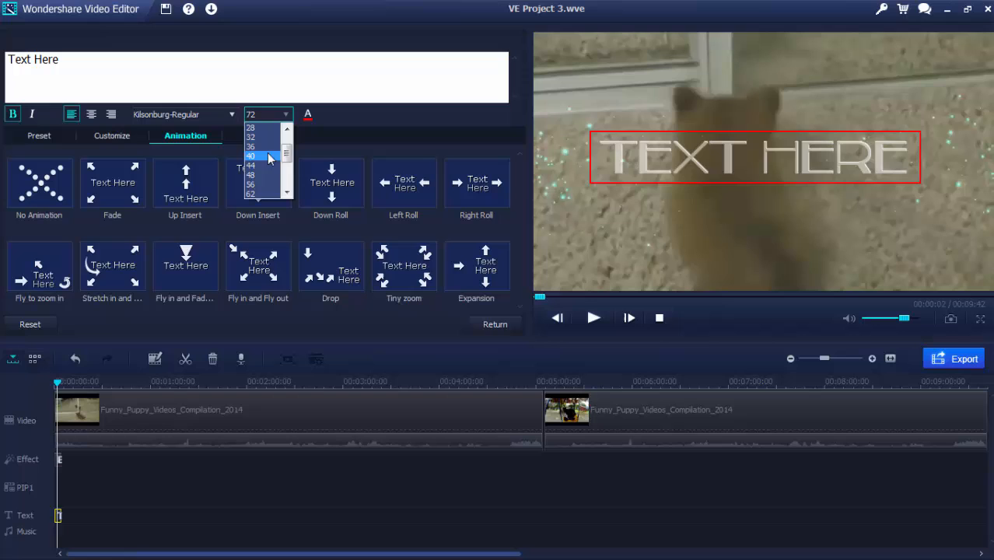
click(306, 115)
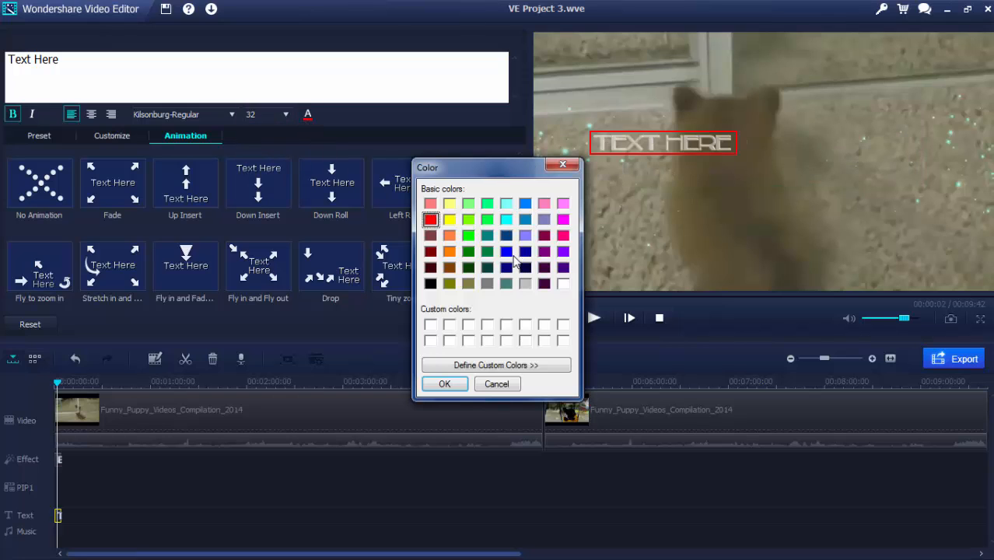
click(445, 383)
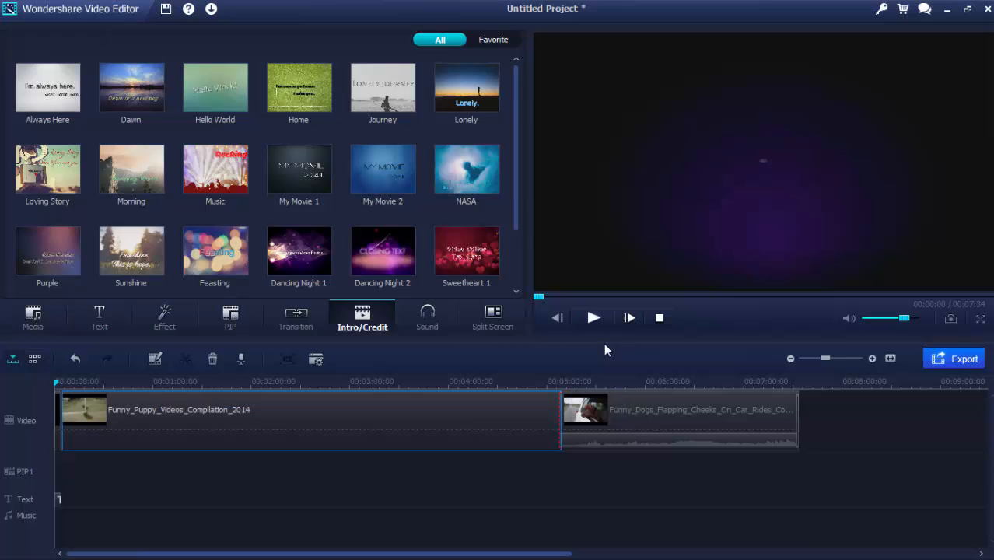
Step: Preview the project, then choose MP4 Video as the export format and expand Advanced settings
click(593, 317)
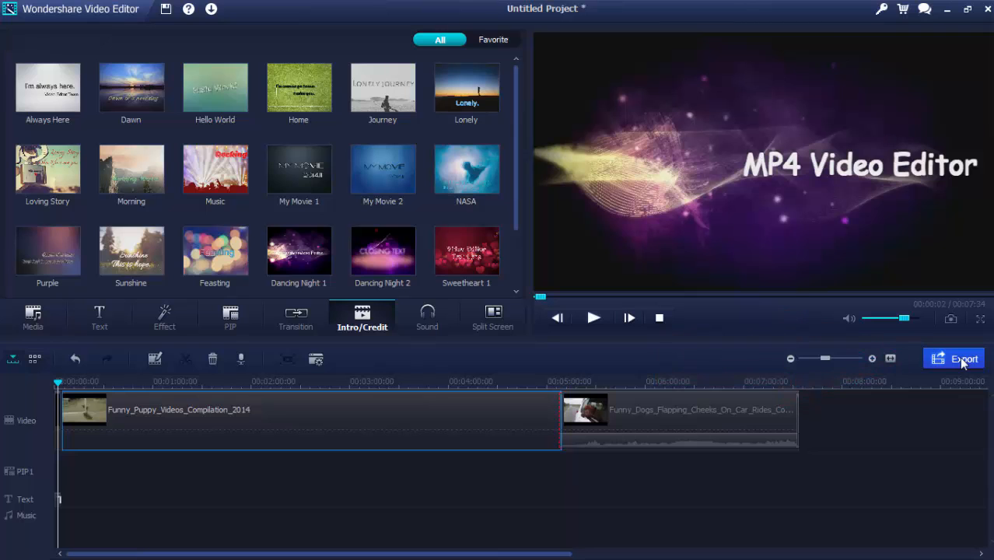
click(961, 357)
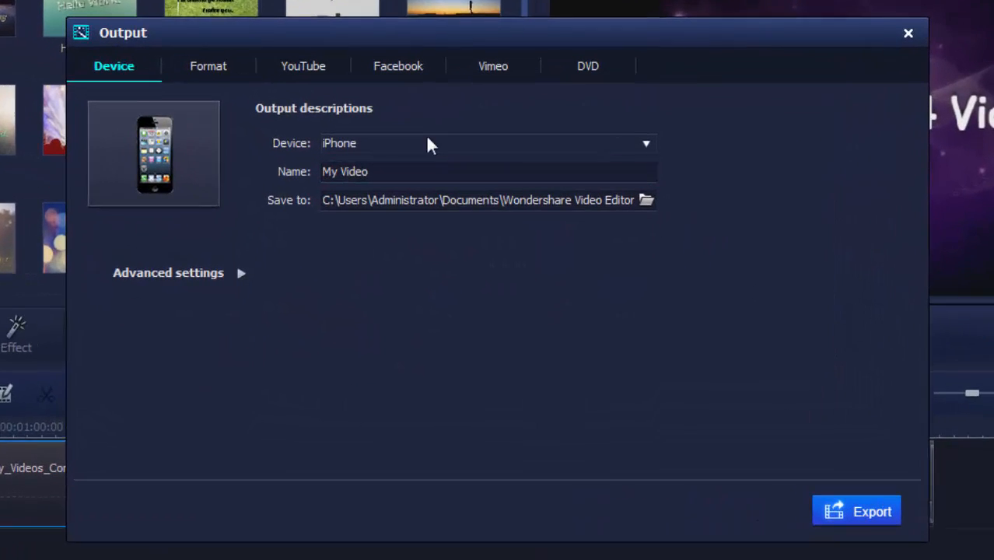
click(209, 66)
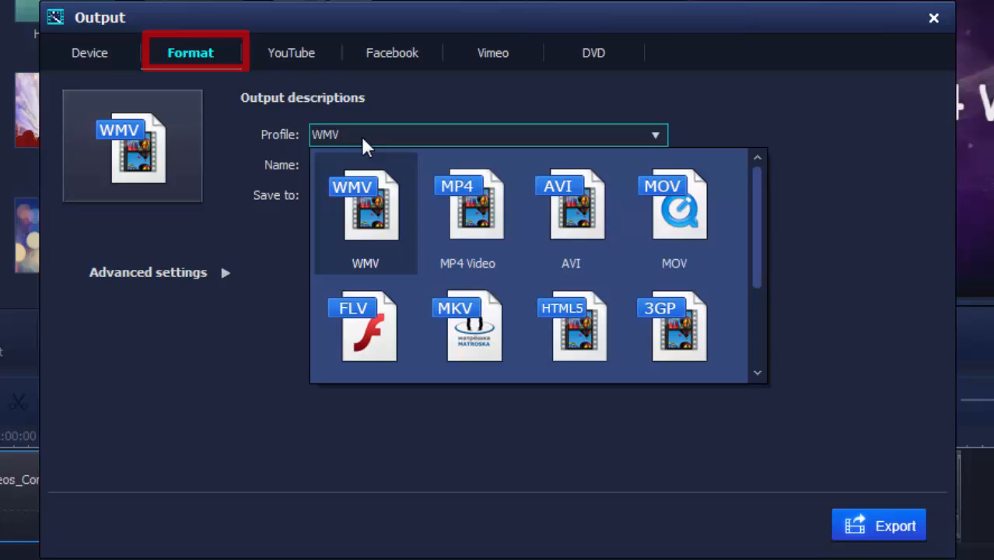
mouse_move(392, 255)
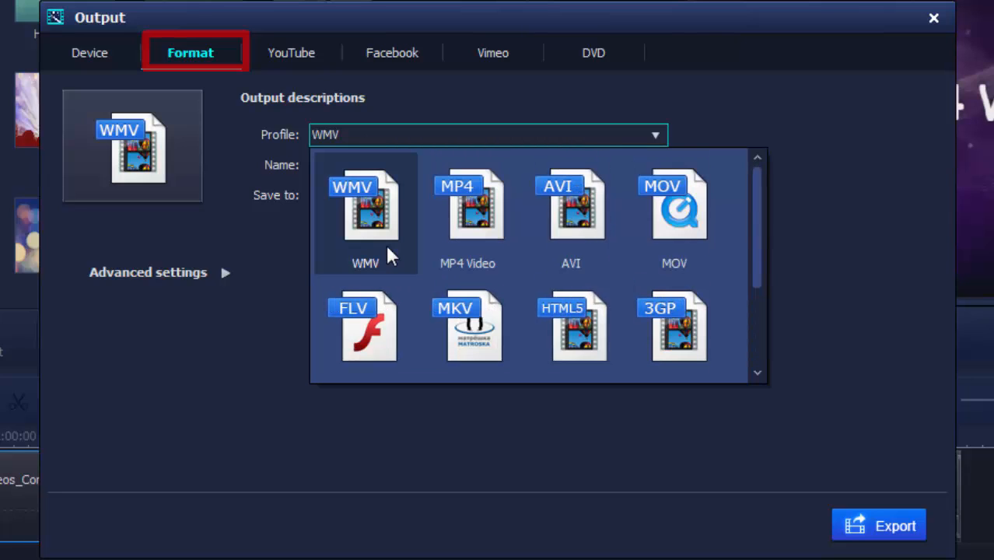
click(466, 210)
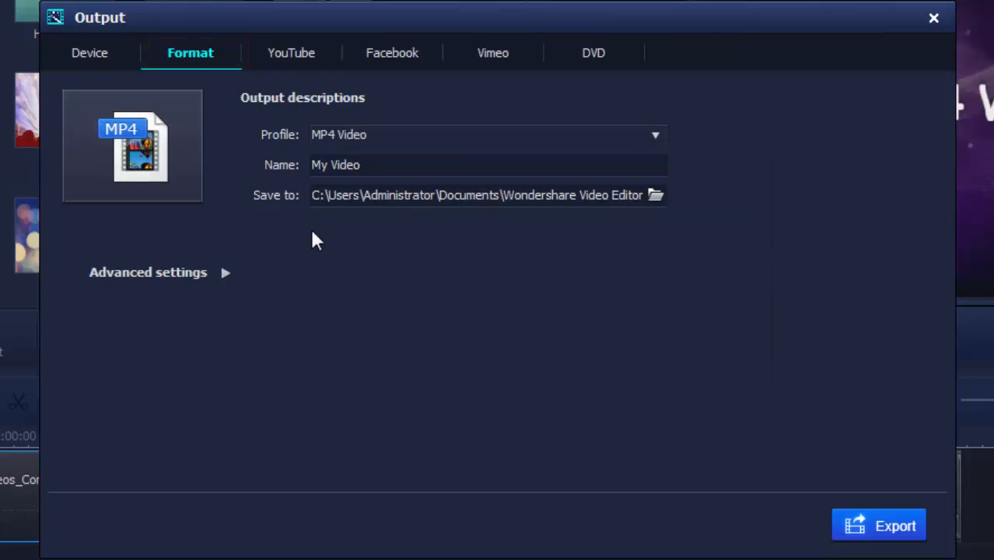
mouse_move(226, 277)
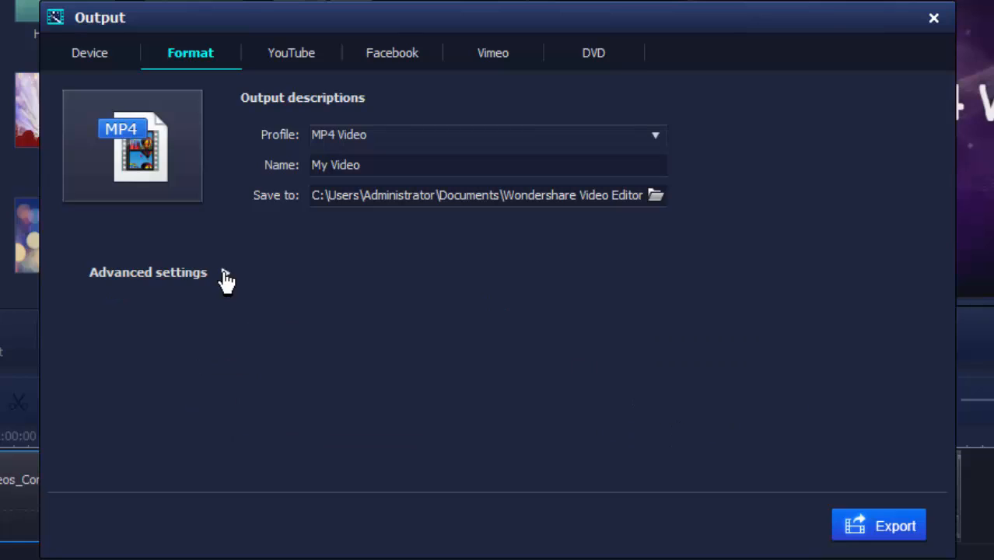
click(89, 53)
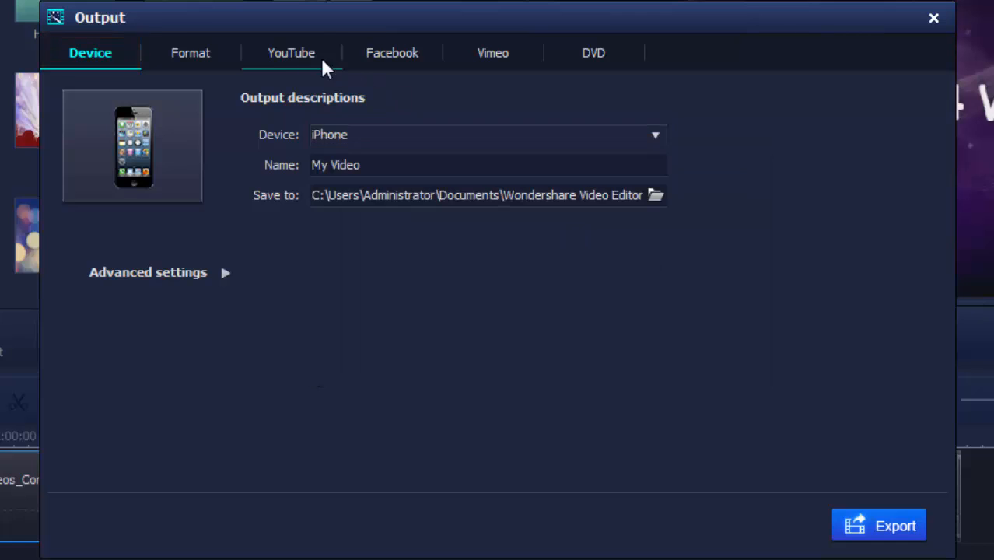
Step: Switch the output to DVD and tick Burn to DVD
click(593, 52)
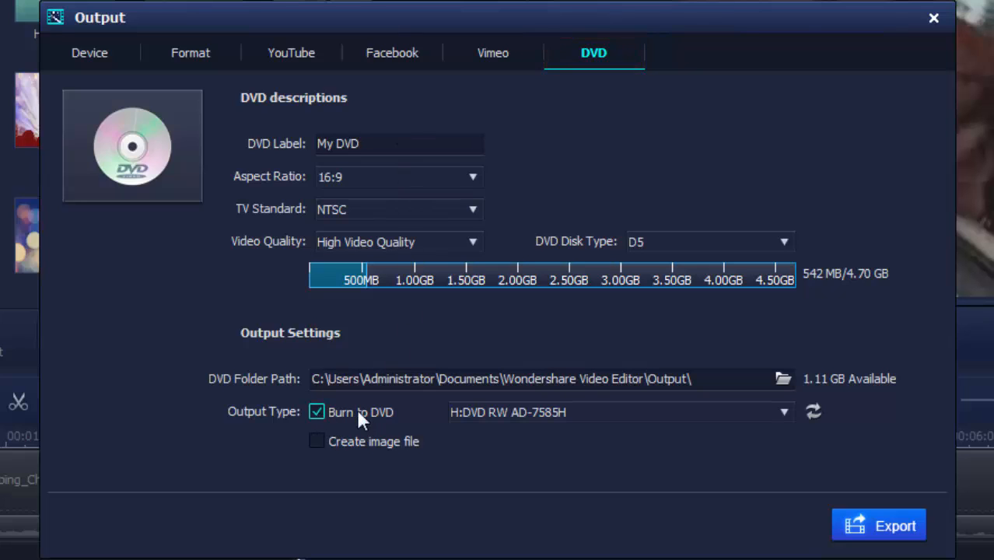
click(289, 53)
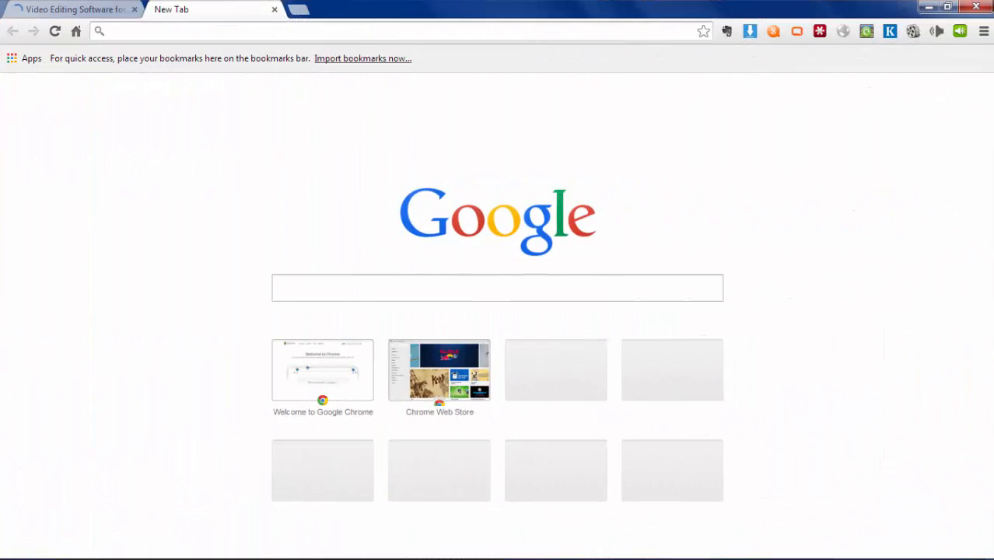
text(www.video-edit)
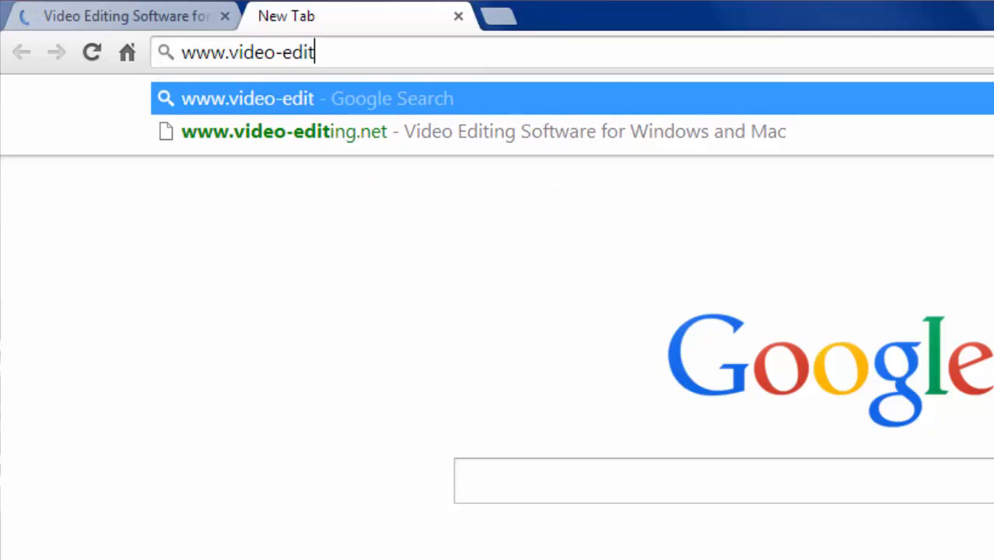
click(285, 130)
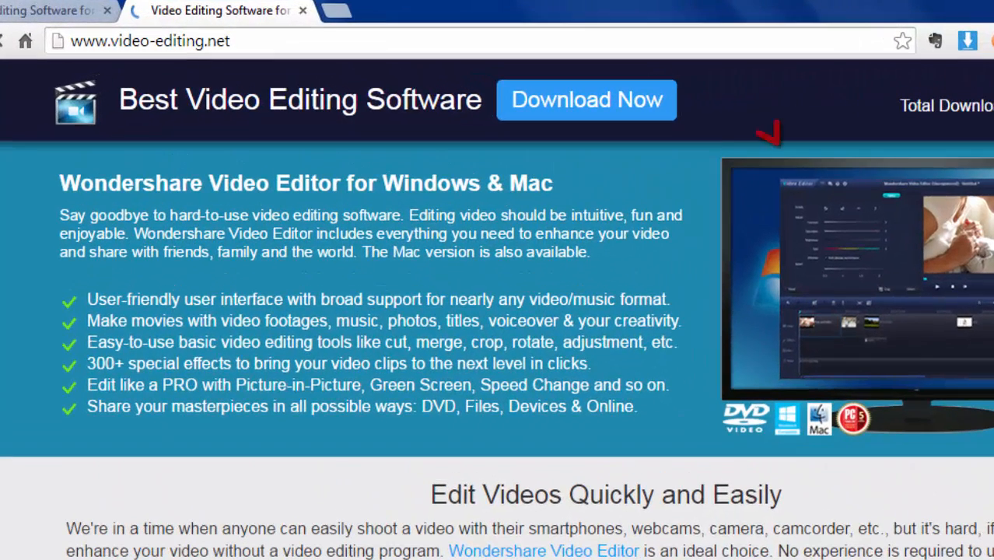